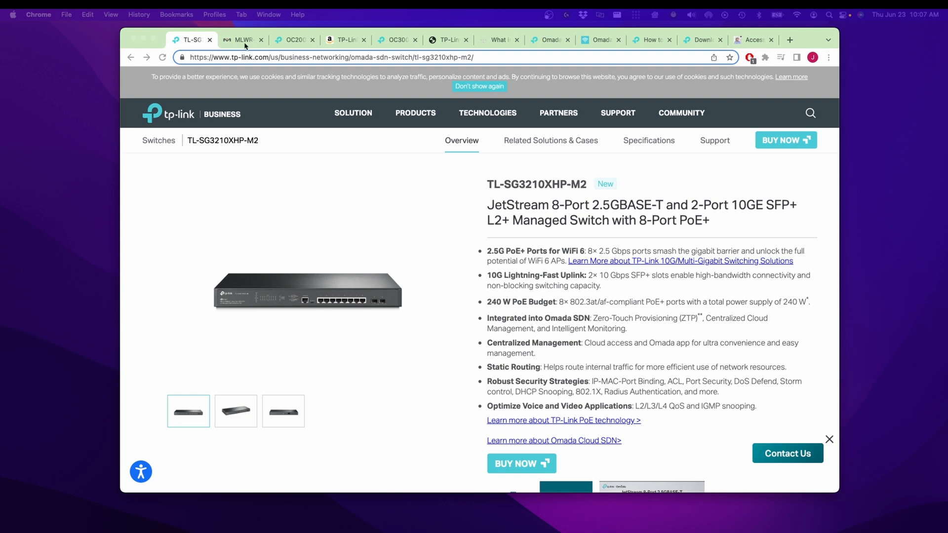
Bring up the switch's web login page at 192.168.8.103.
click(243, 40)
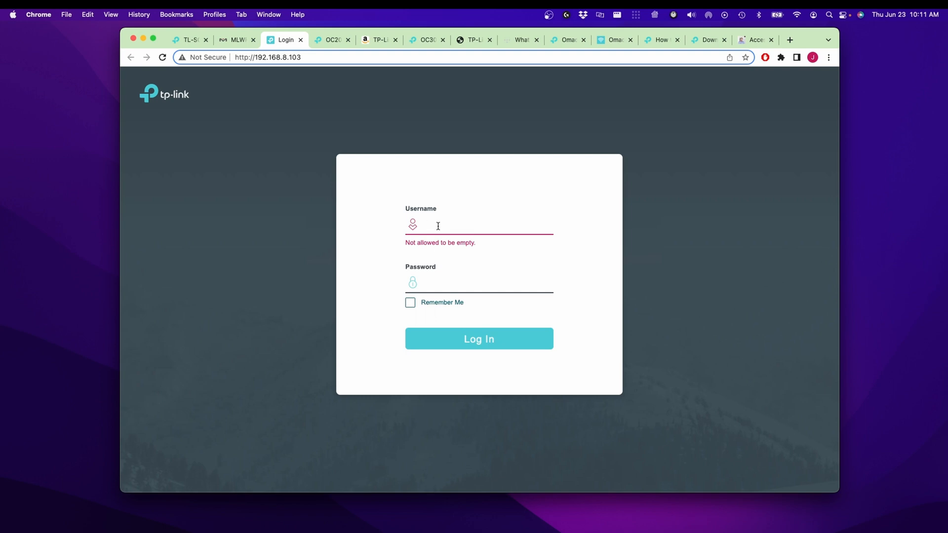
Log in to the switch's System Summary, then view the Amazon OC200 controller listing.
click(479, 339)
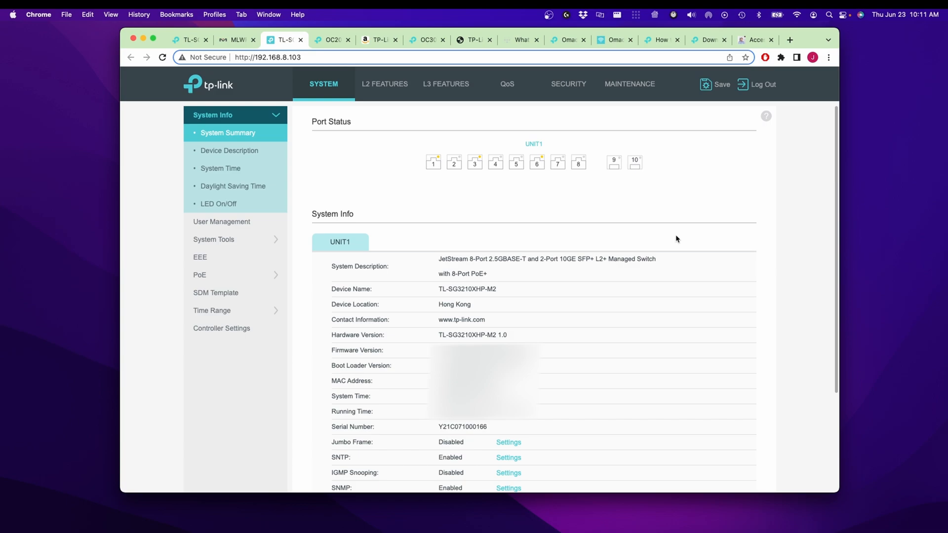
click(379, 40)
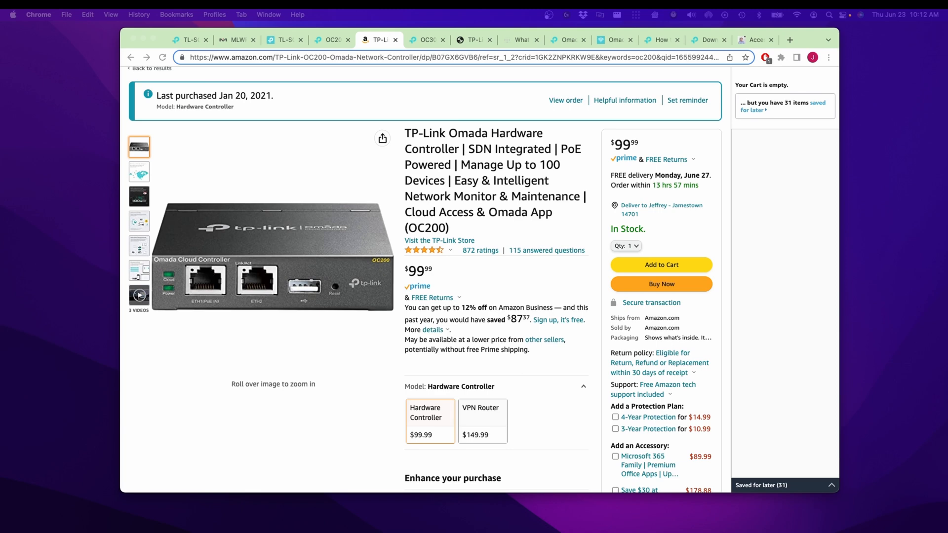
Switch to TP-Link's official OC200 Omada Hardware Controller product page.
click(331, 40)
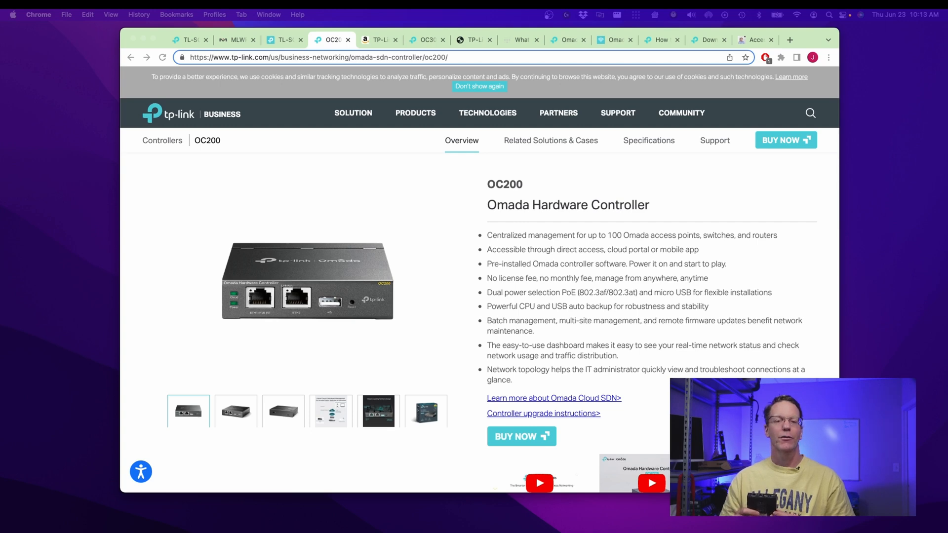
Bring up the Omada Controller welcome page at 192.168.8.100 in Safari.
click(428, 40)
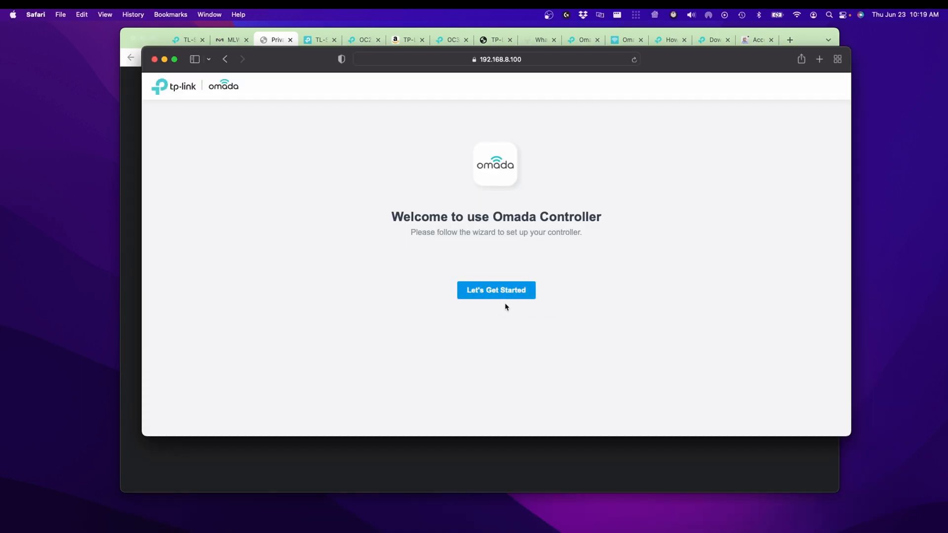
mouse_move(496, 293)
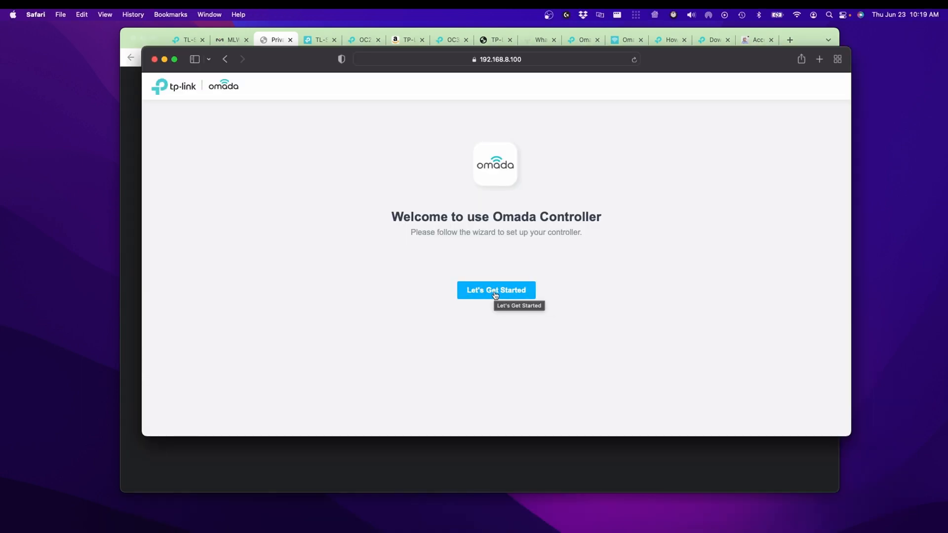
Start the wizard, accept name, region and Office scenario, skip devices, and set SSID TDL with a Wi-Fi password.
click(495, 290)
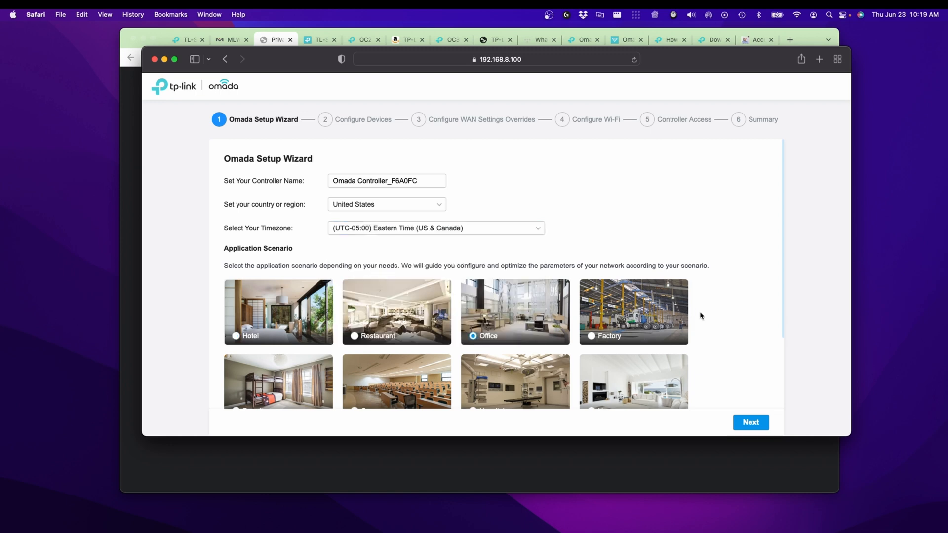
scroll(down, 3)
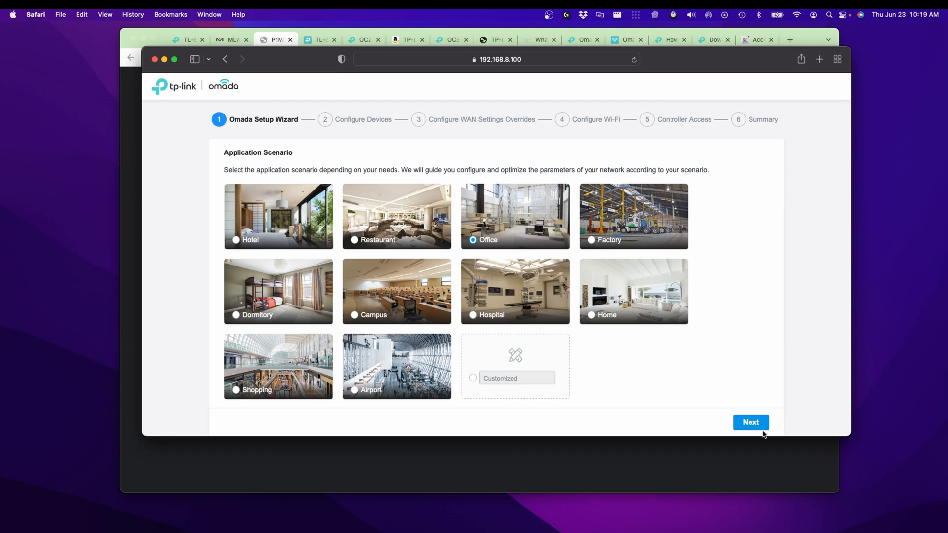
click(751, 422)
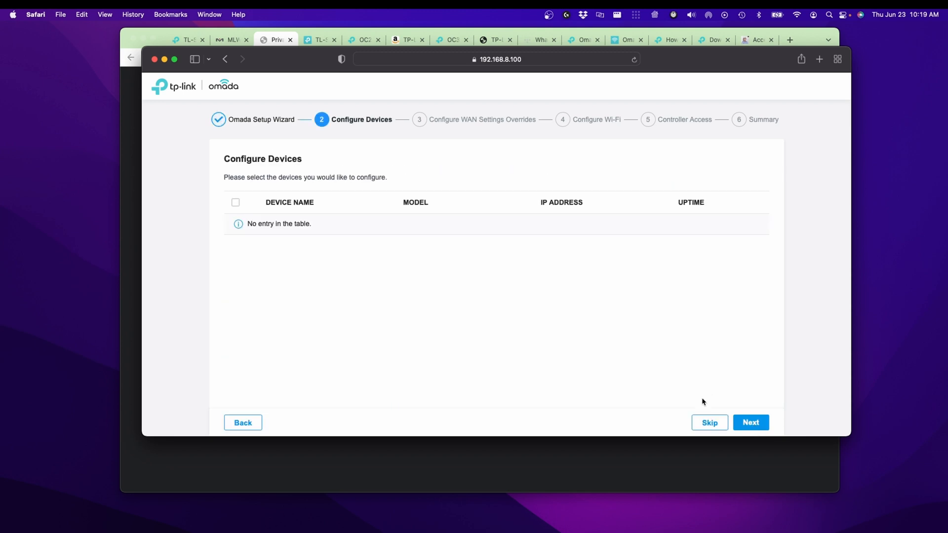
click(710, 423)
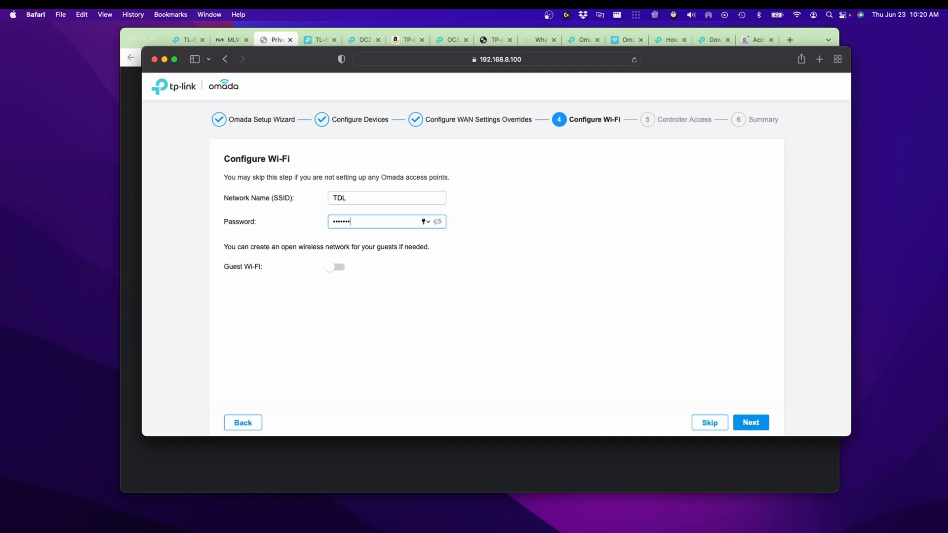
text(•••••)
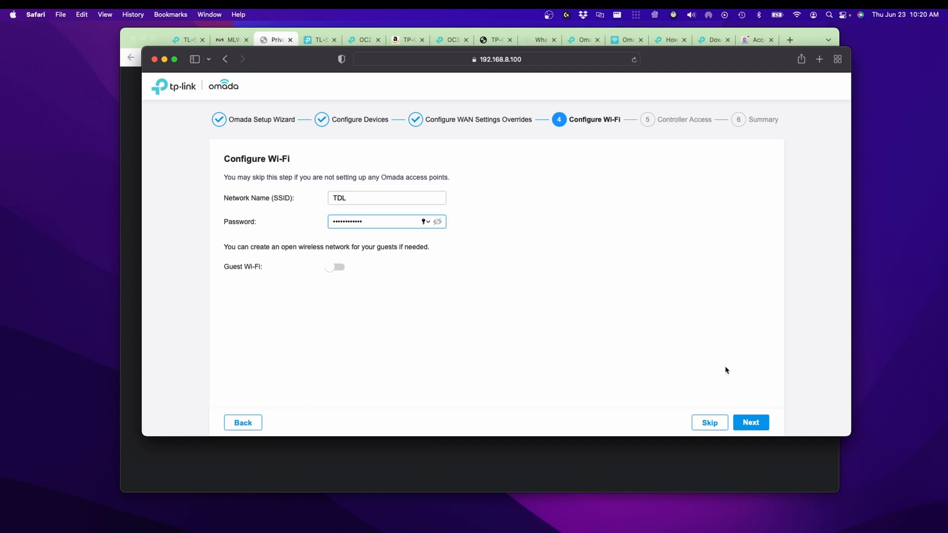
click(750, 423)
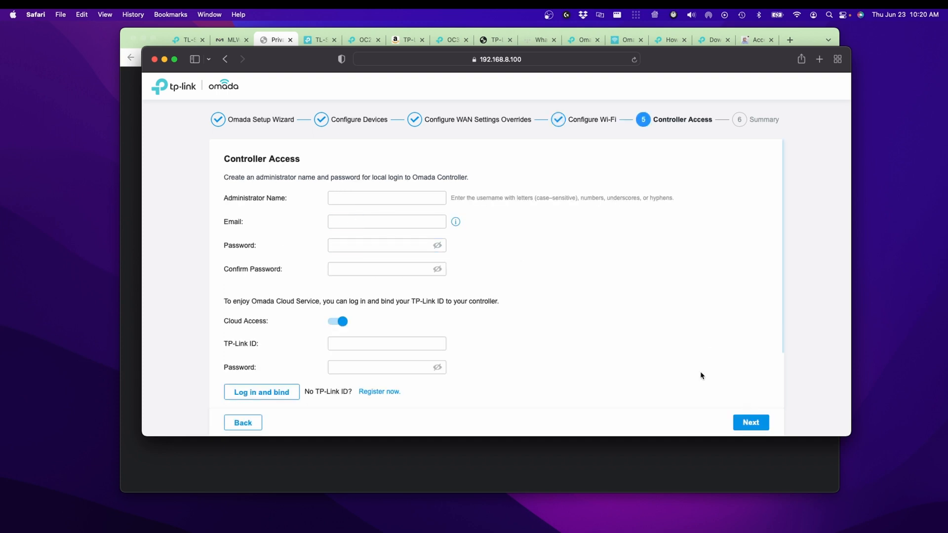
mouse_move(521, 235)
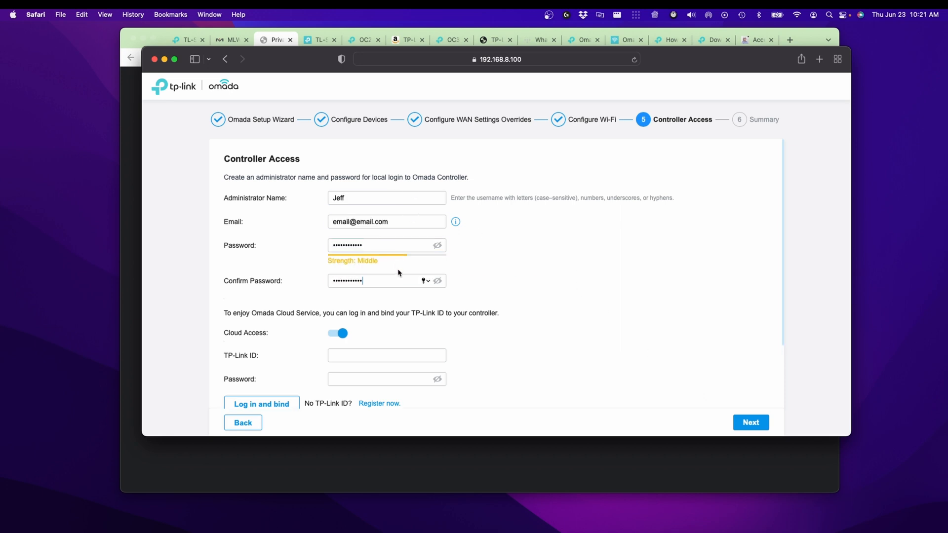
Create the administrator account with name, email and password, with Cloud Access toggled off.
click(338, 333)
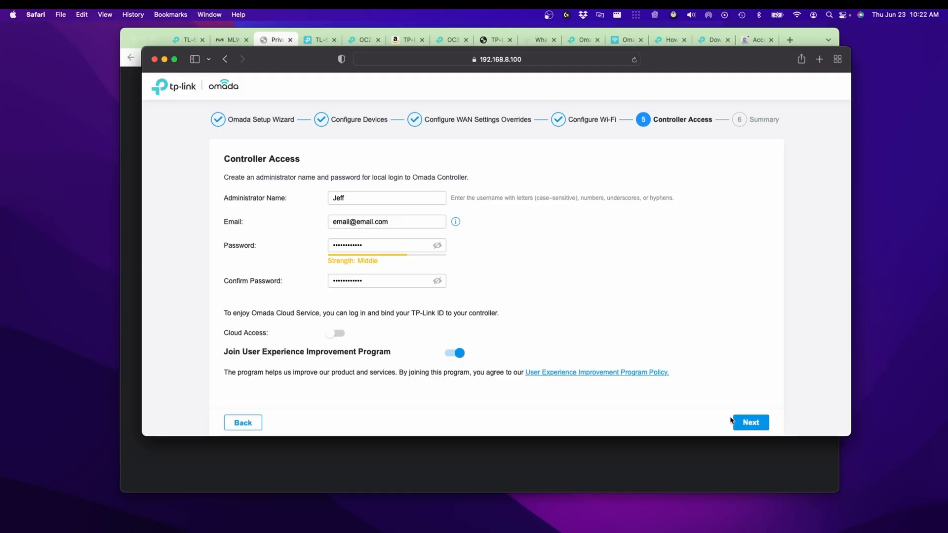
click(751, 422)
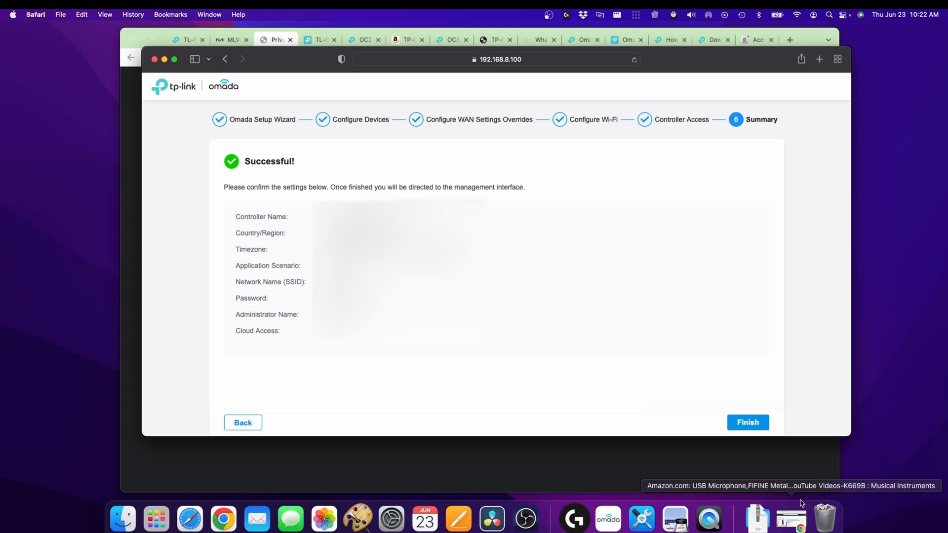
Finish the setup from the Summary page and dismiss the Overview tour to reach the dashboard.
click(748, 422)
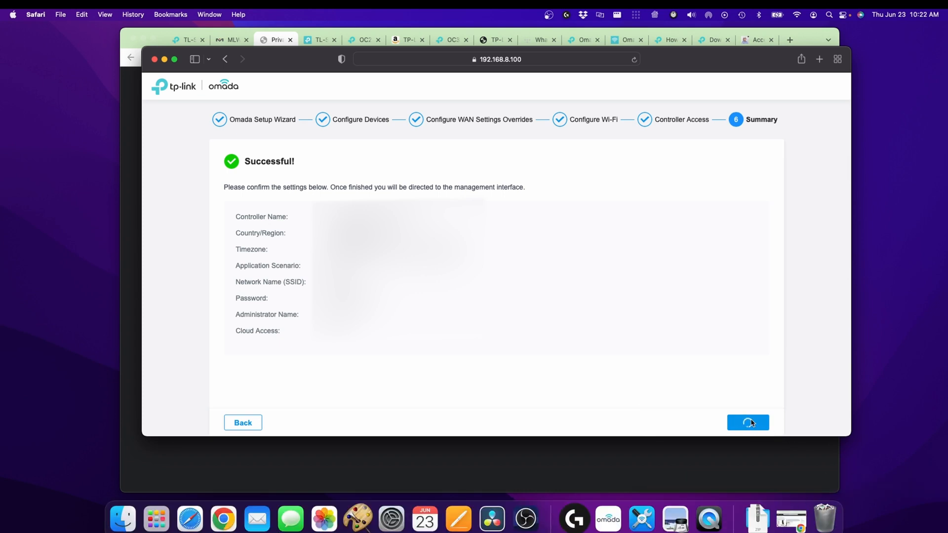
click(748, 423)
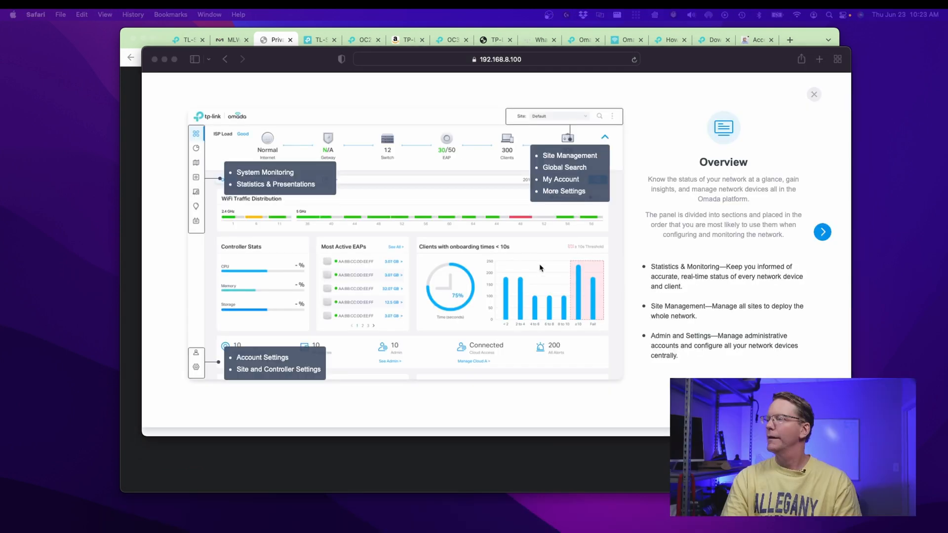
mouse_move(821, 235)
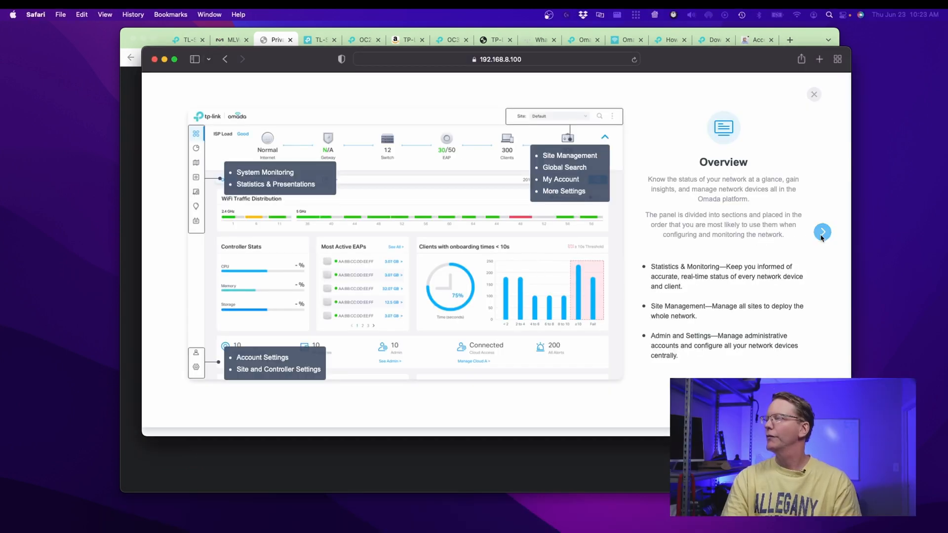
mouse_move(822, 238)
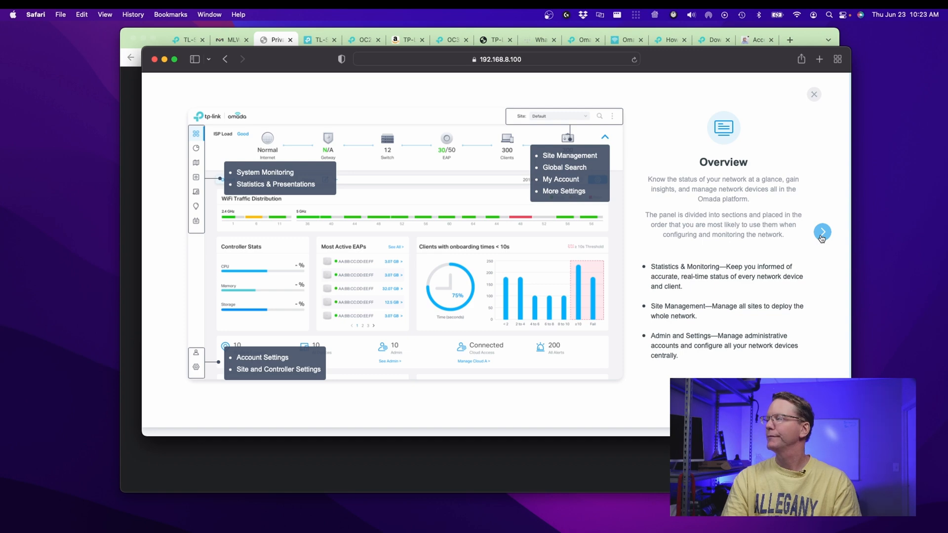
click(813, 94)
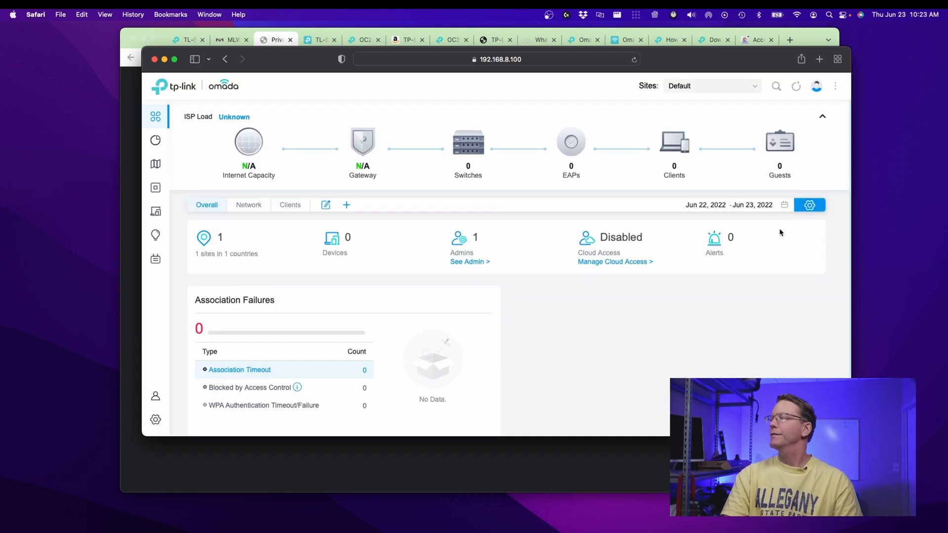
click(156, 188)
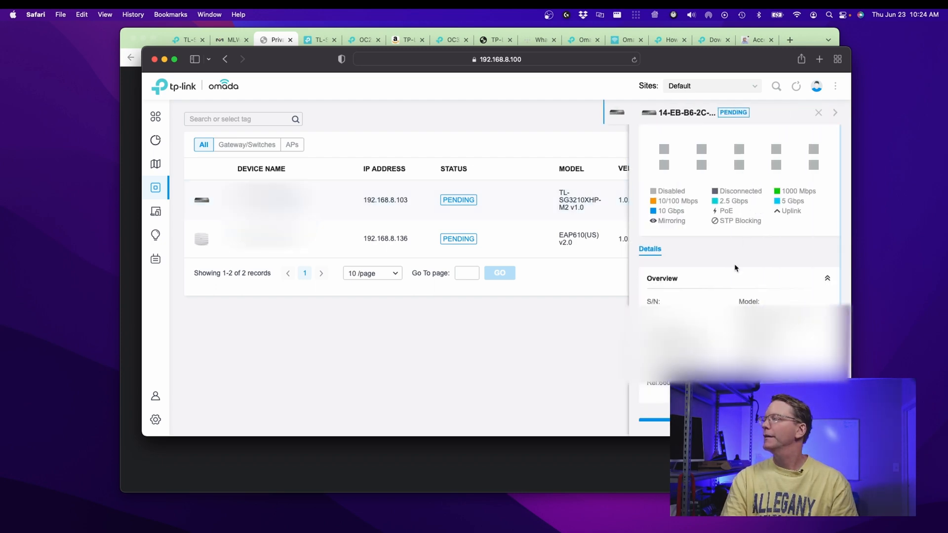
mouse_move(723, 300)
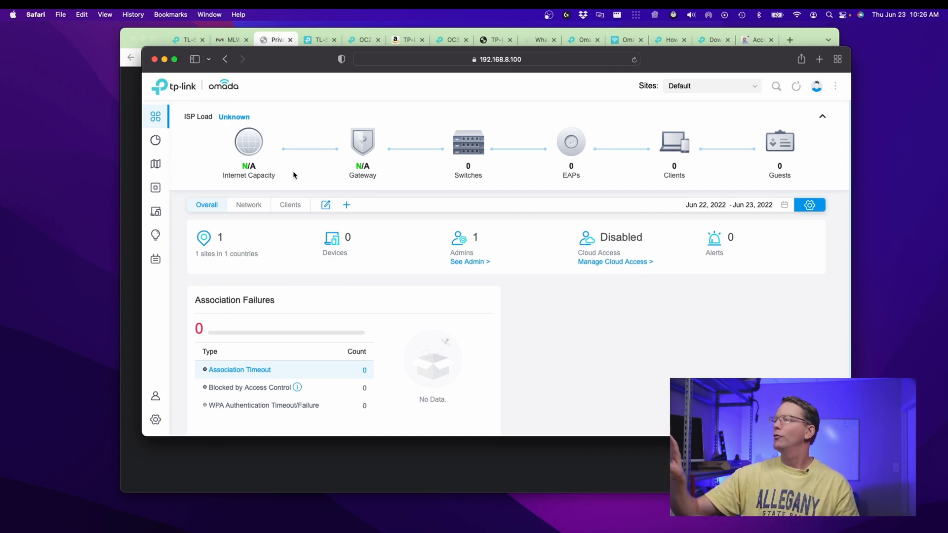
mouse_move(287, 213)
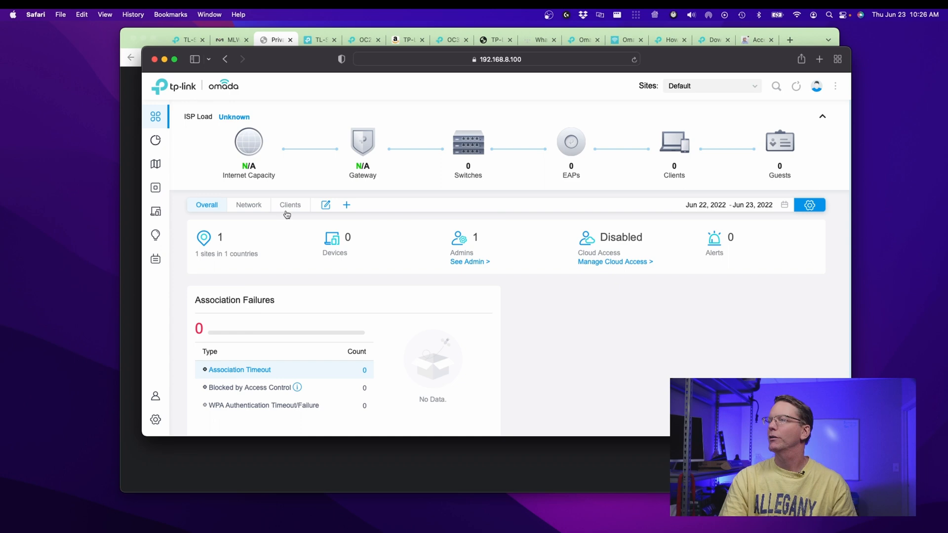
Adopt the EAP610 access point from Devices and return to the Dashboard showing one EAP.
click(155, 188)
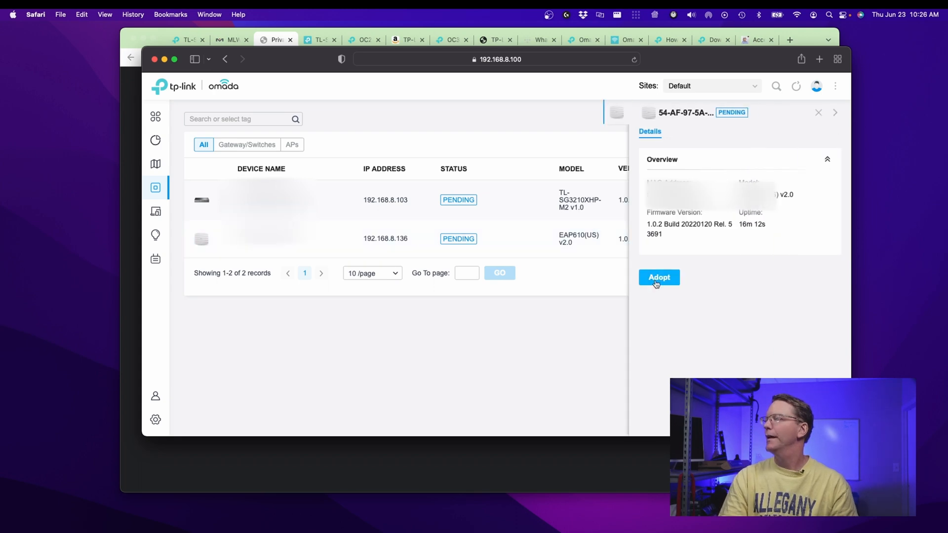
click(660, 278)
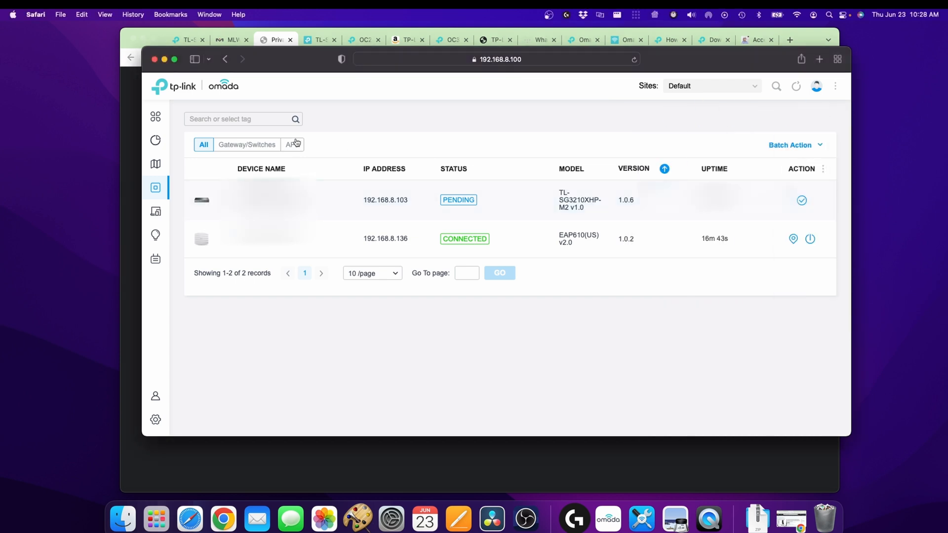
click(155, 186)
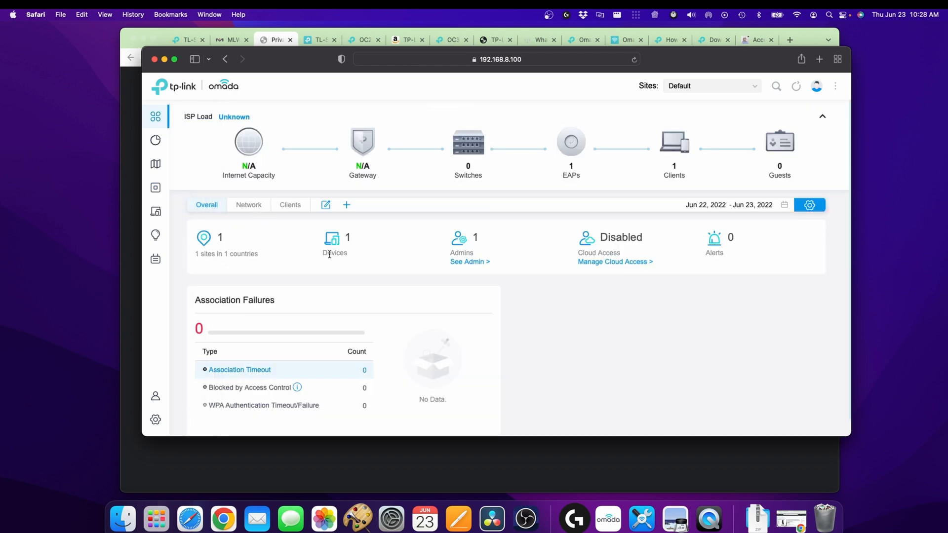
mouse_move(353, 247)
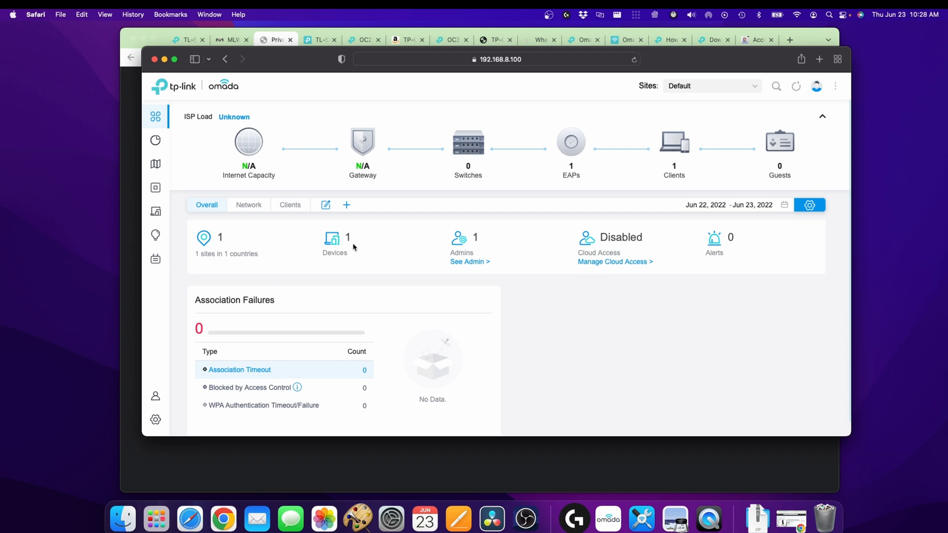
mouse_move(224, 282)
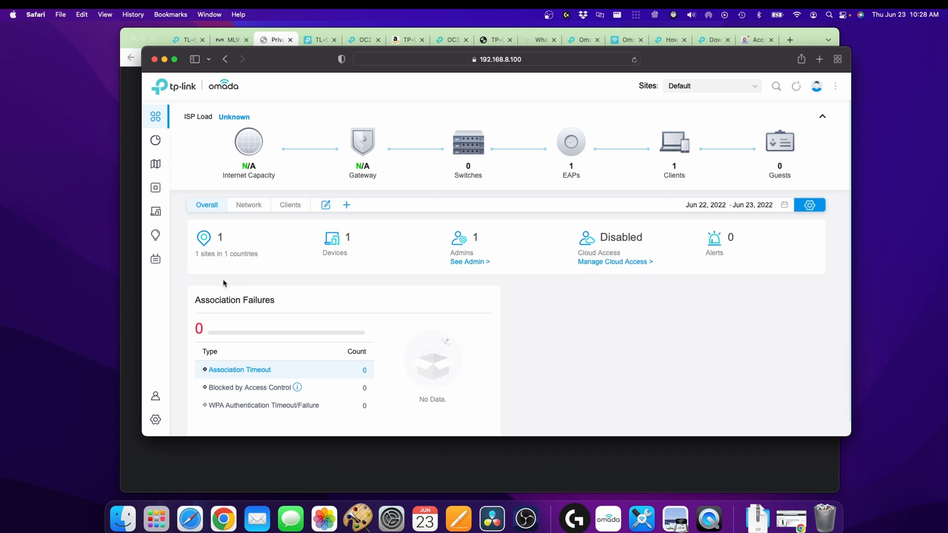
mouse_move(570, 142)
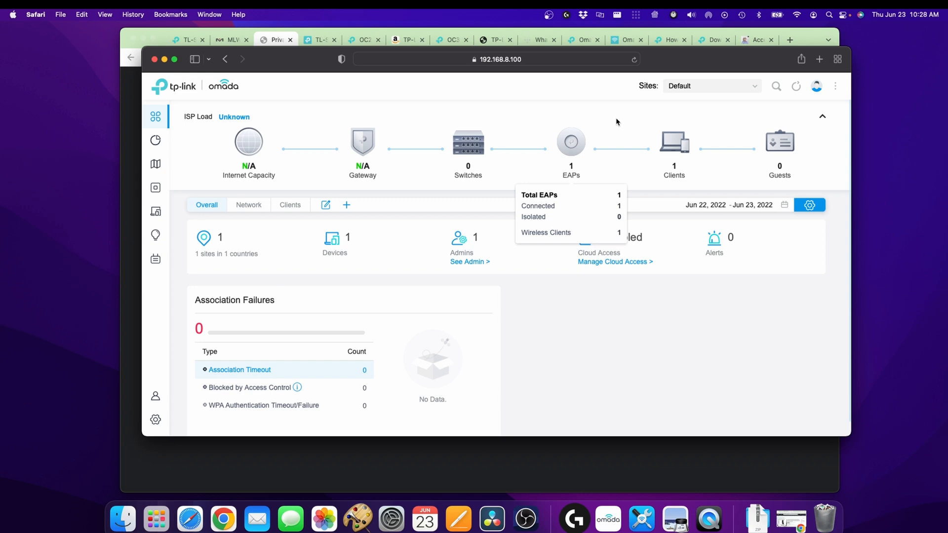
mouse_move(663, 157)
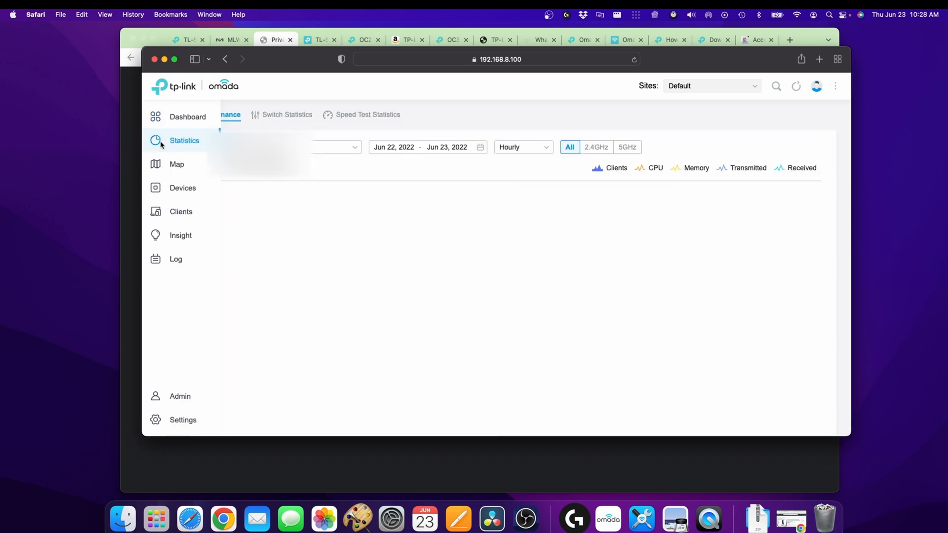
Go to the Statistics page showing the topology with the adopted access point.
click(176, 164)
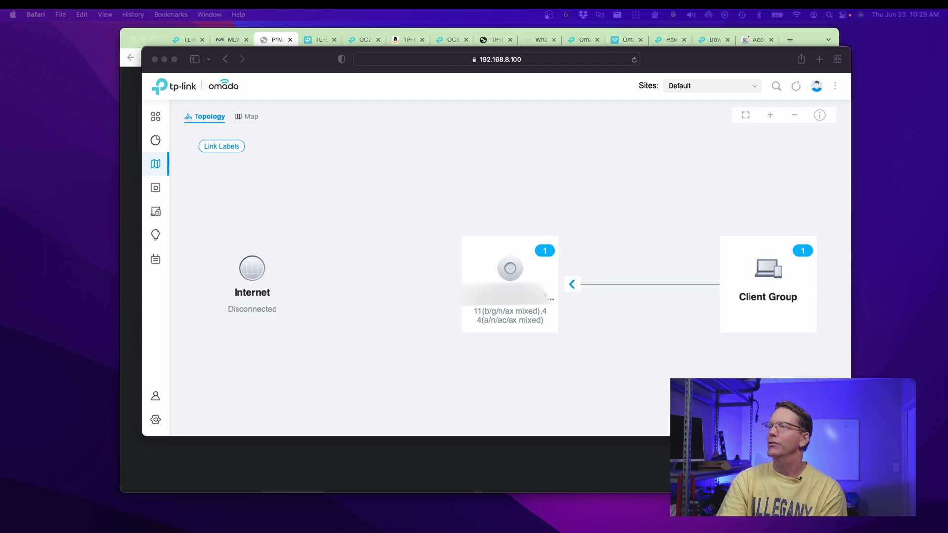
Switch from the Topology view to the site's floor-plan Map view.
click(247, 116)
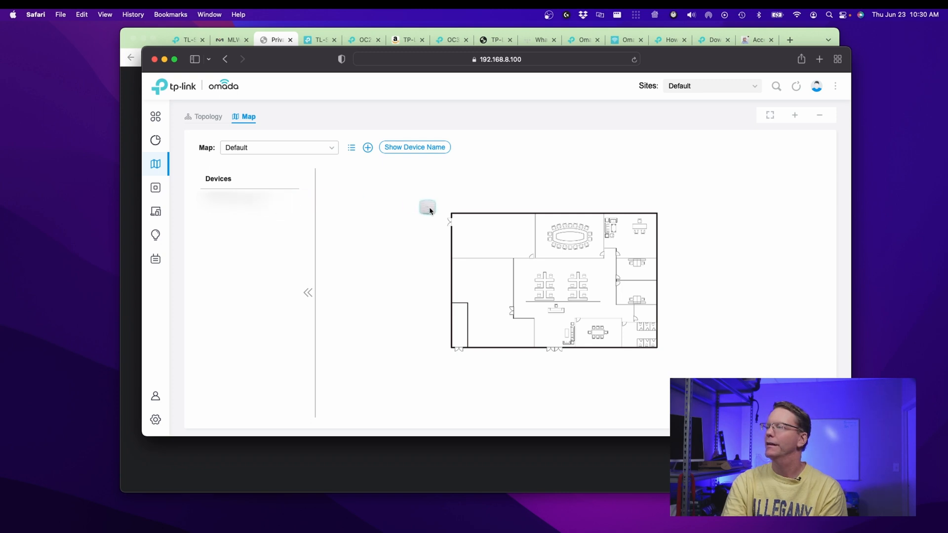
Place the EAP610 in the middle of the office floor plan, locate it, and review the one TDL client.
drag(428, 206, 559, 274)
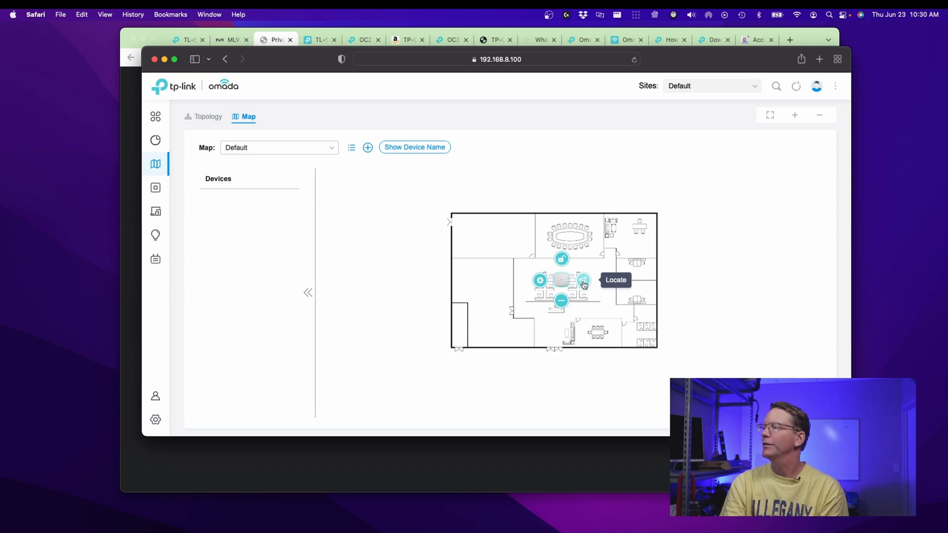
click(582, 281)
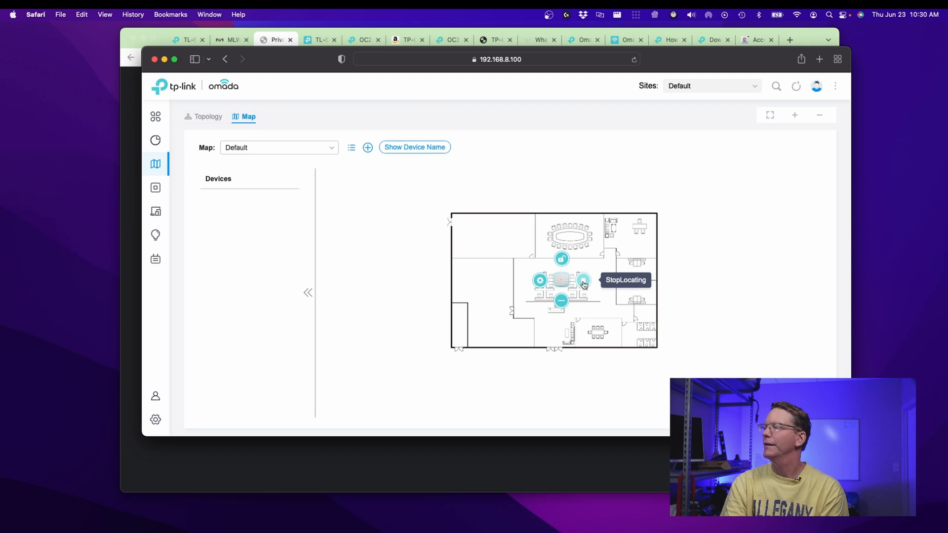
mouse_move(556, 272)
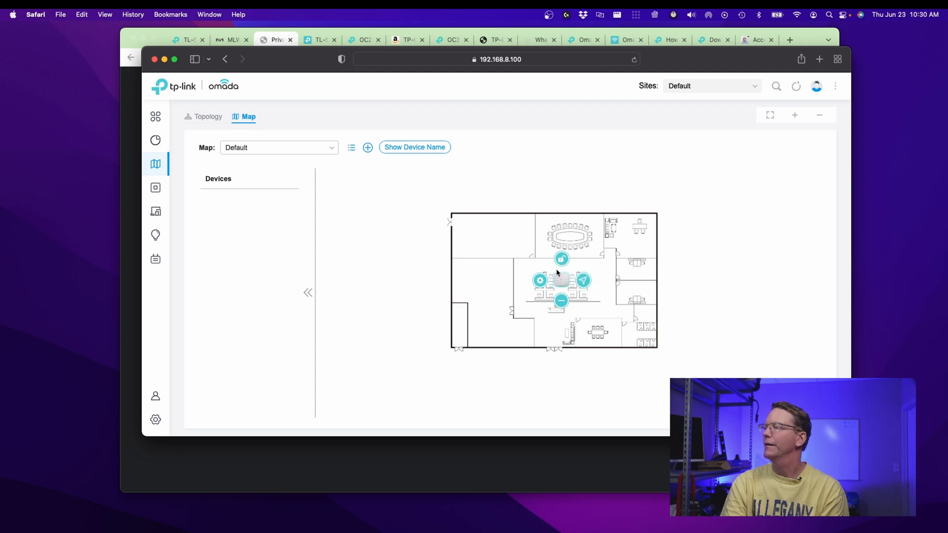
click(562, 280)
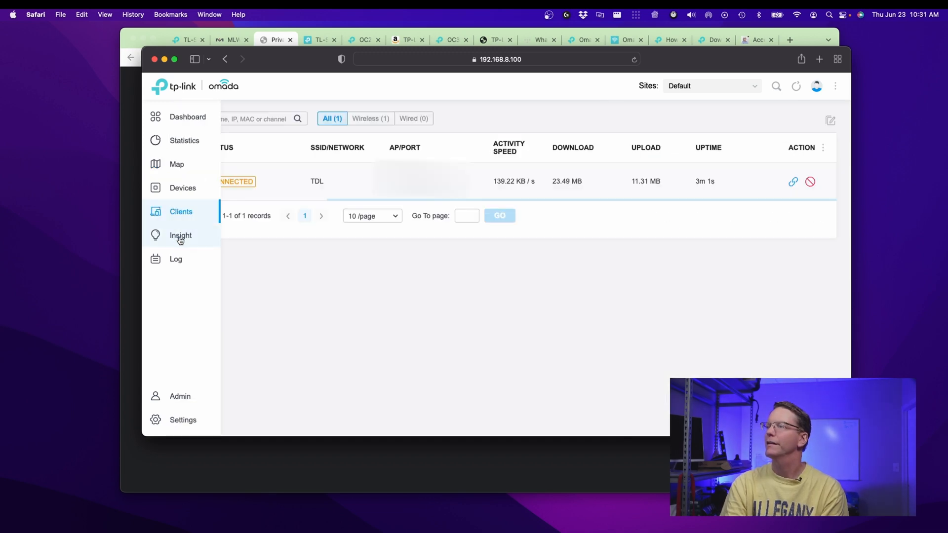
Browse the event log, admin accounts and controller settings pages from the sidebar.
click(180, 235)
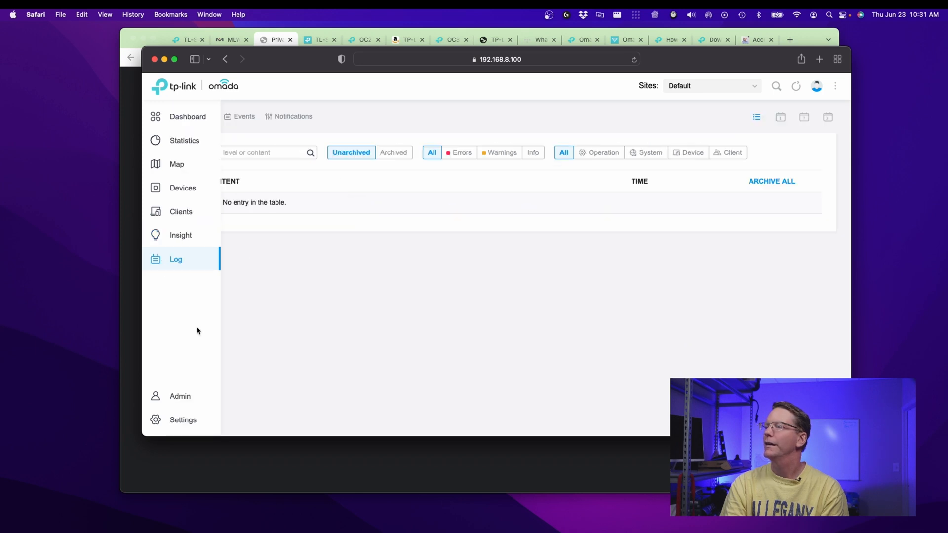
click(180, 396)
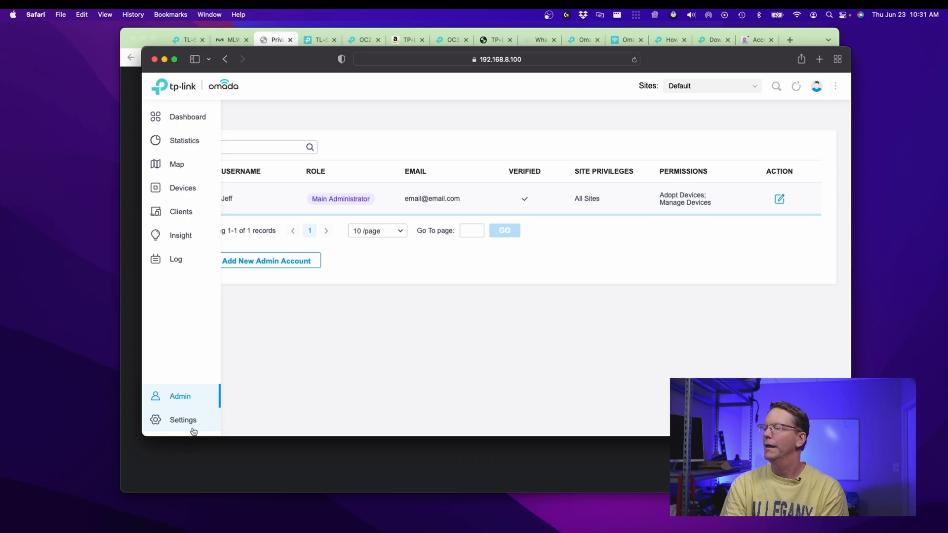
click(183, 420)
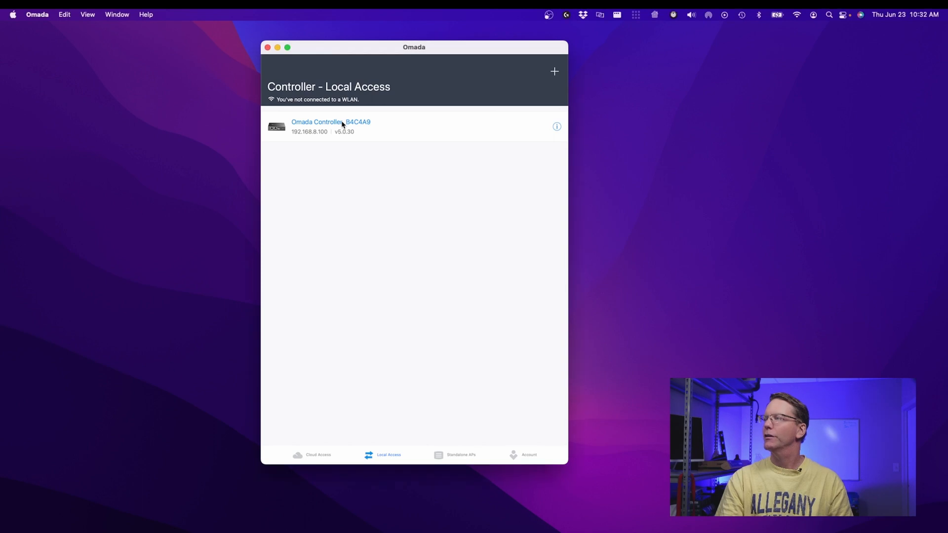
Log in to the local Omada controller and scroll through its dashboard.
click(330, 125)
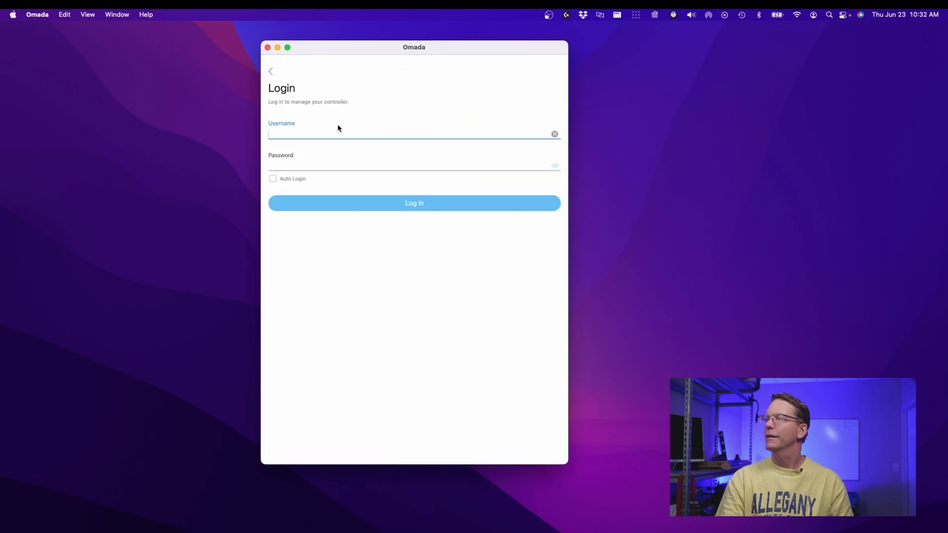
click(415, 204)
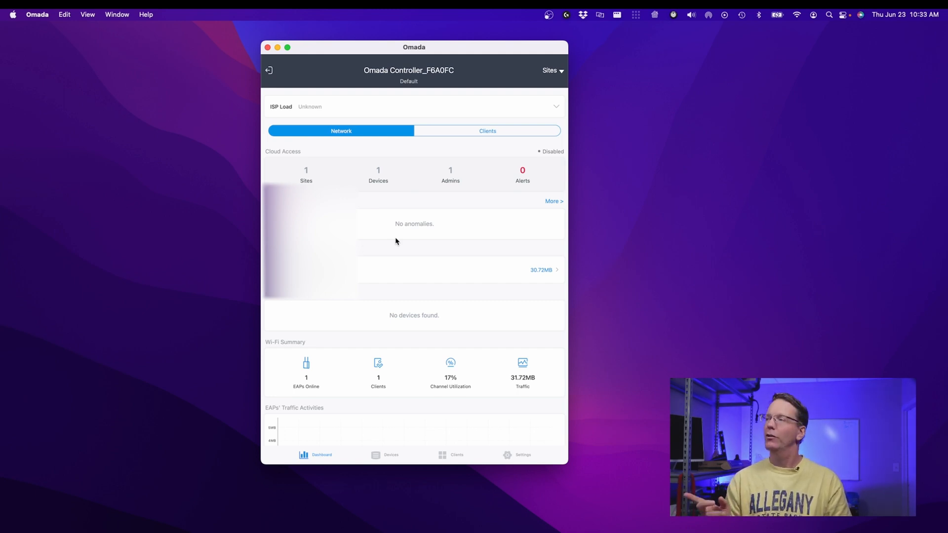
scroll(down, 3)
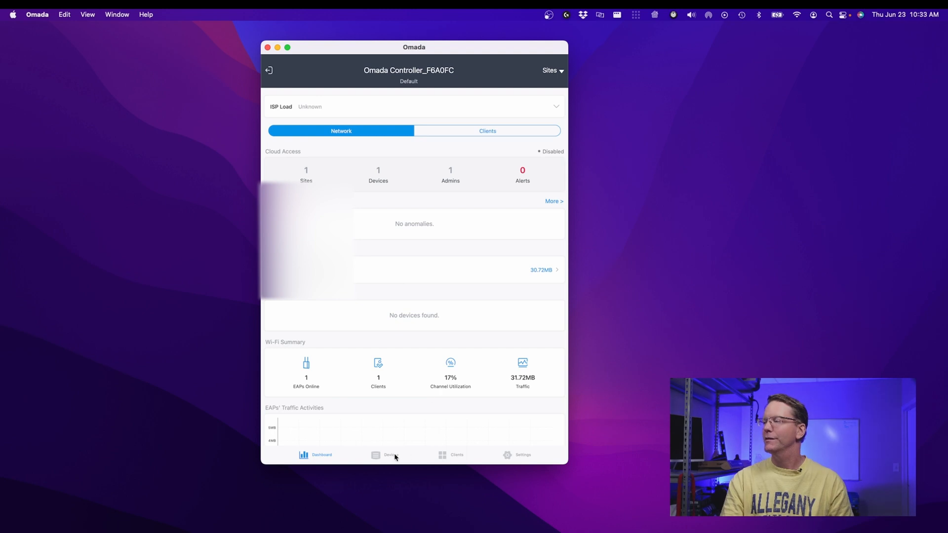
Browse the app's device list, connected clients and settings pages.
click(385, 455)
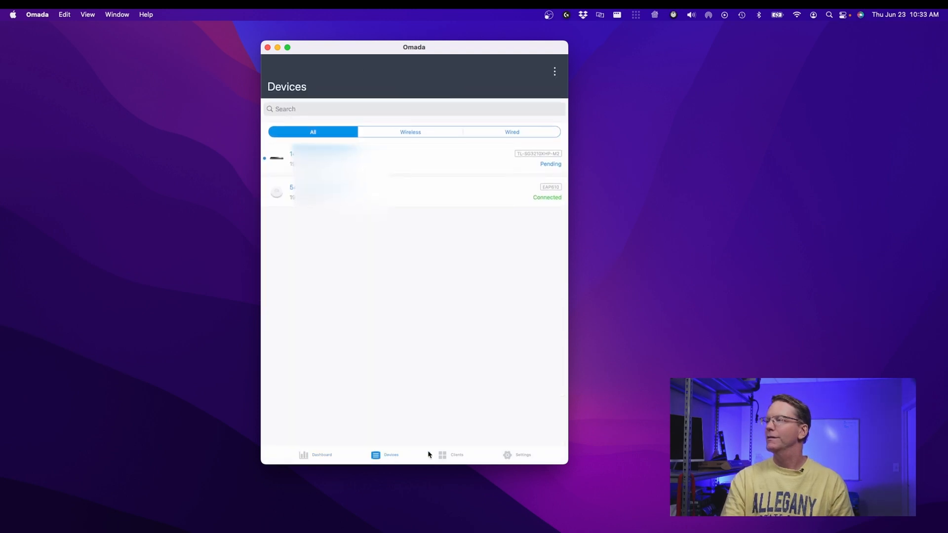
mouse_move(461, 478)
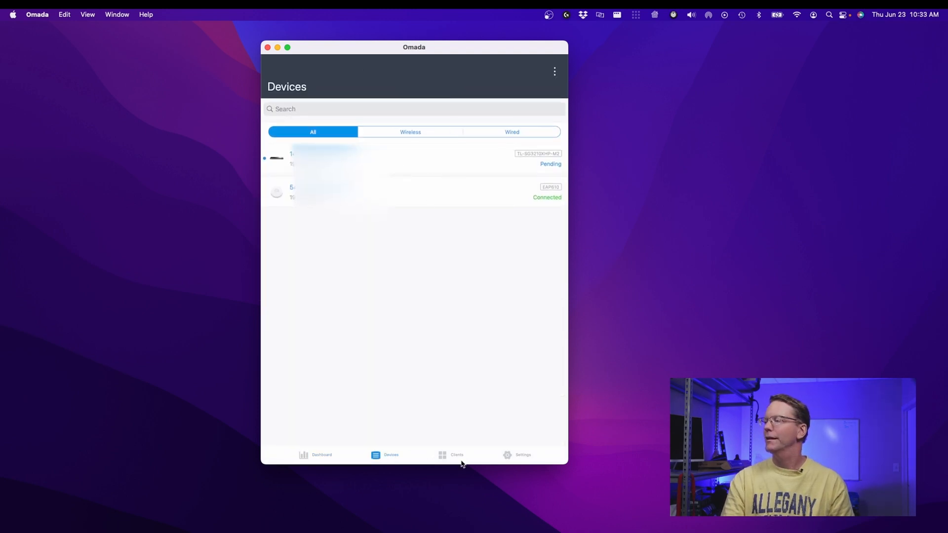
click(451, 454)
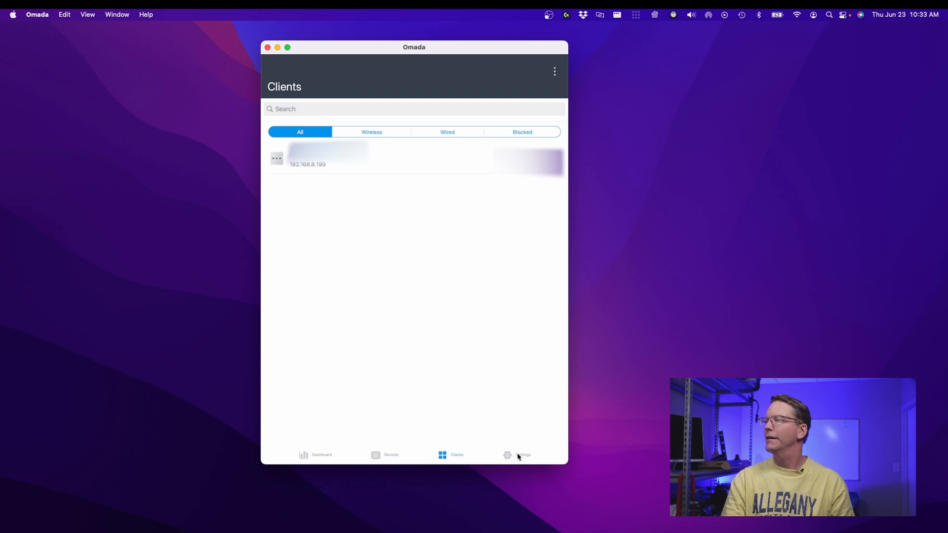
click(523, 454)
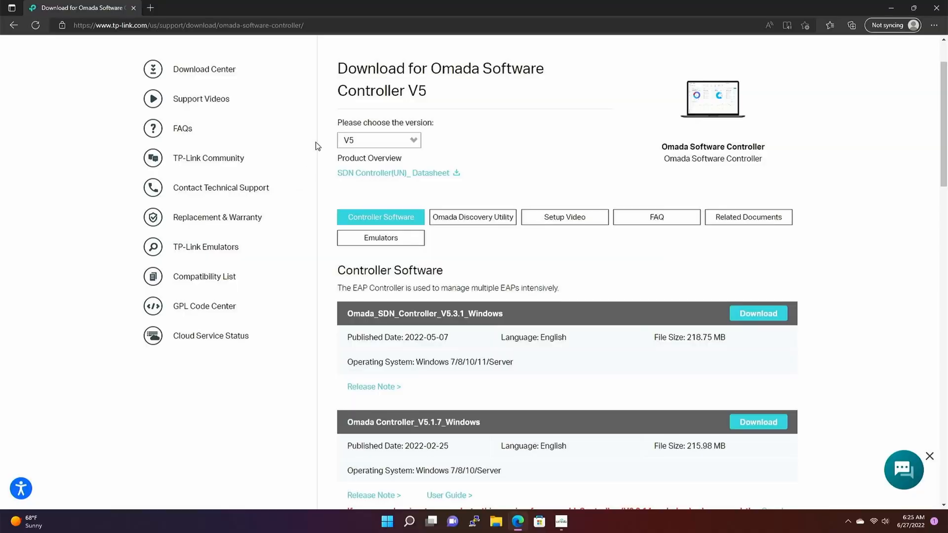
mouse_move(371, 117)
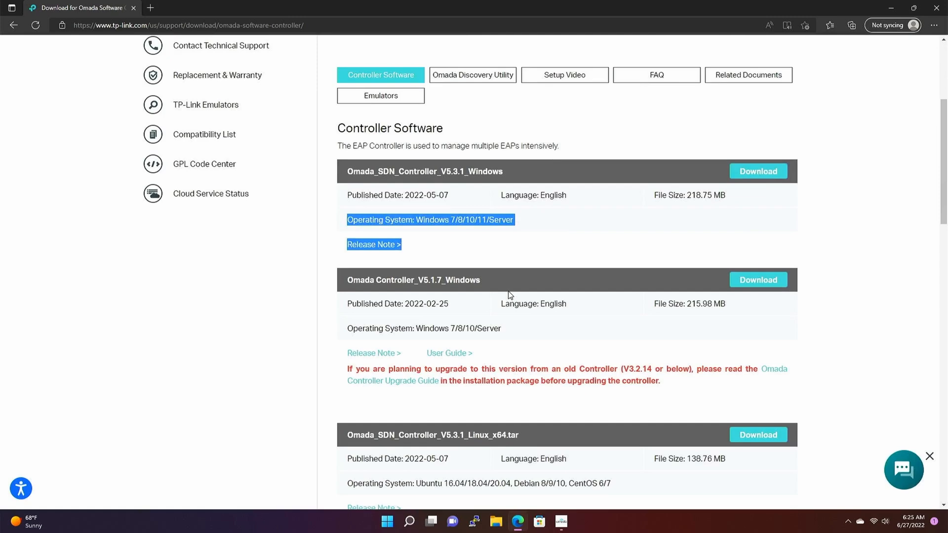
Scroll to the Controller Software section listing Omada V5 Windows and Linux packages.
scroll(down, 3)
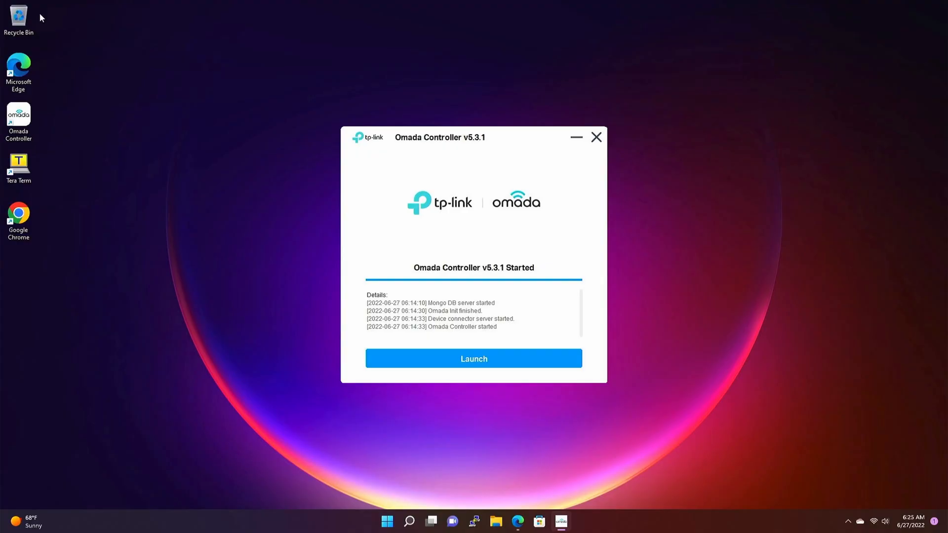
mouse_move(534, 274)
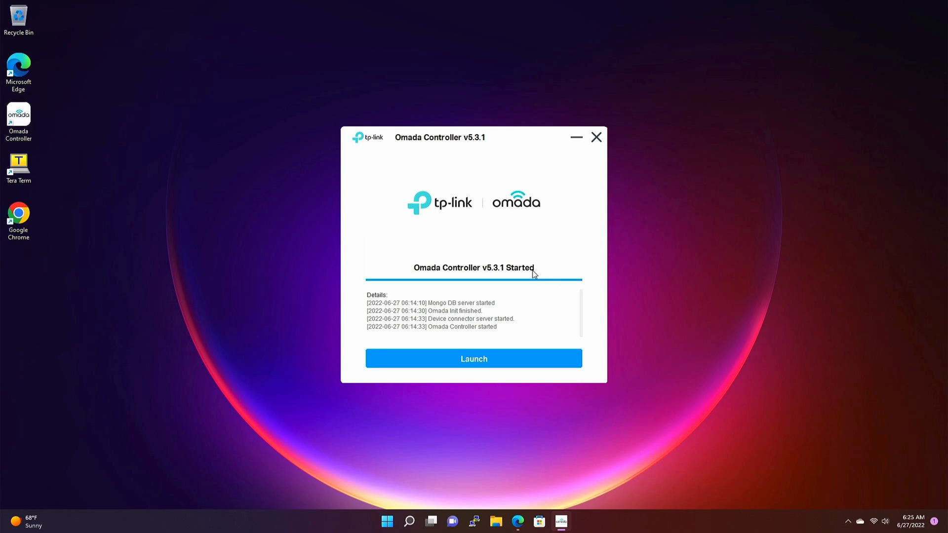
mouse_move(475, 320)
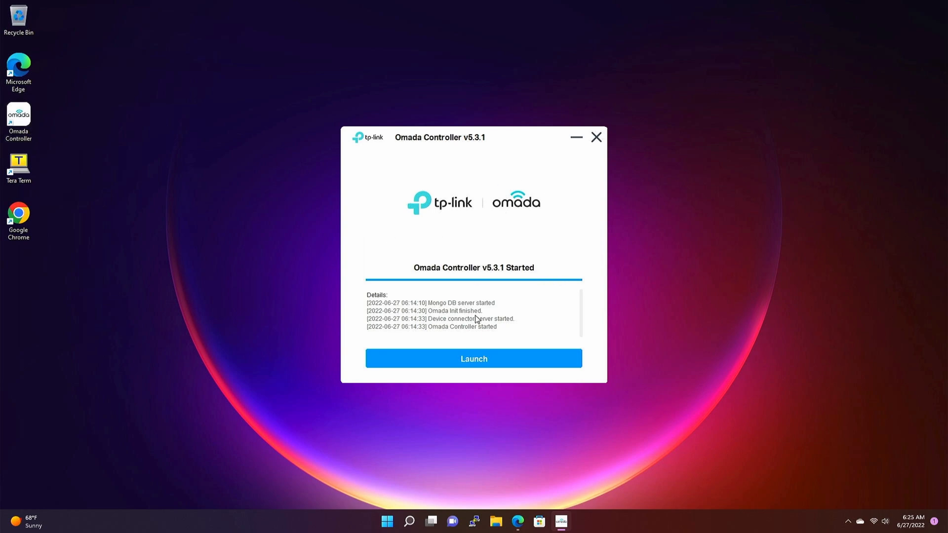
Launch the Omada Controller v5.3.1 web interface in the browser.
click(474, 358)
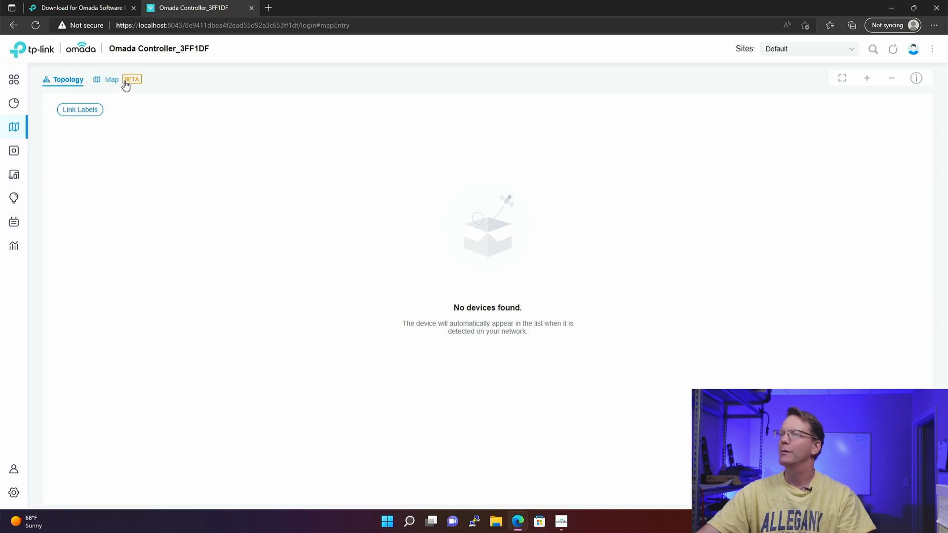
Switch to the Map (BETA) view of the new controller, showing no devices yet.
click(14, 150)
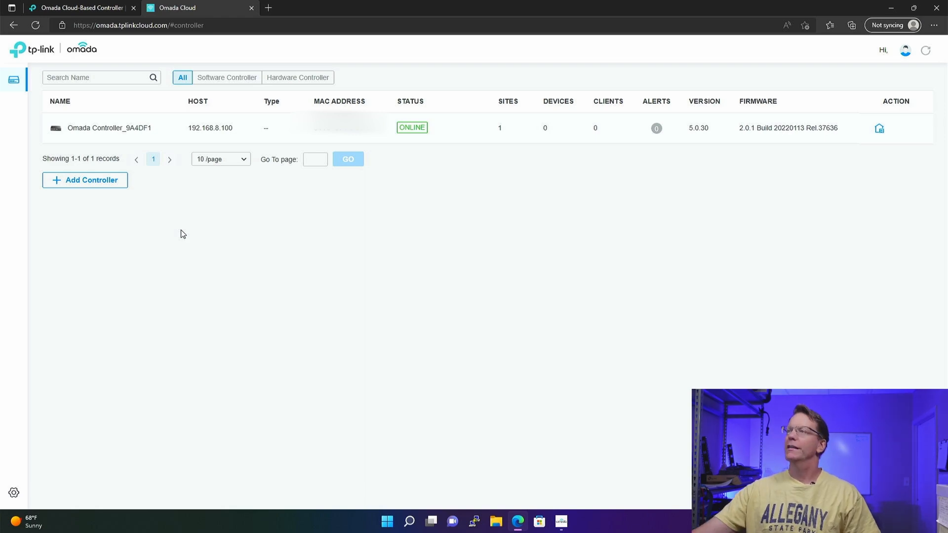
mouse_move(125, 136)
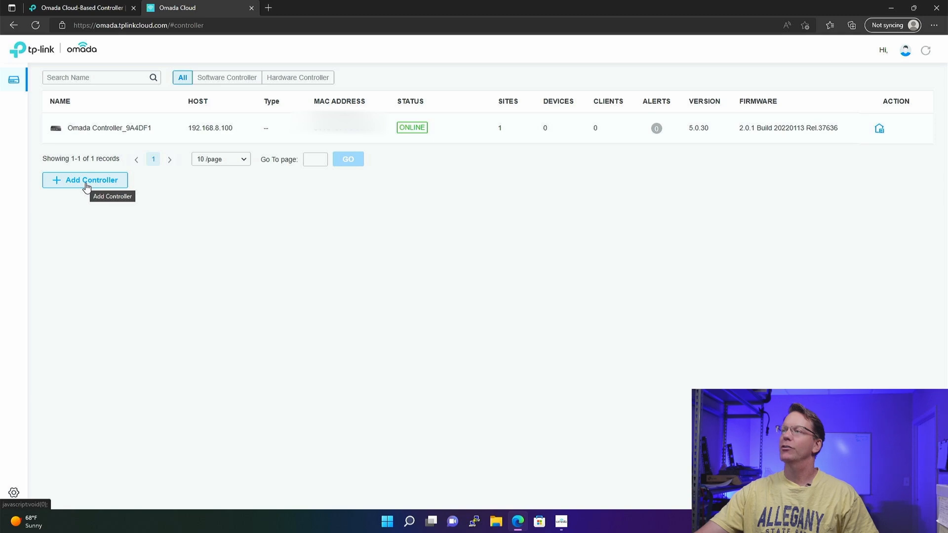
click(85, 179)
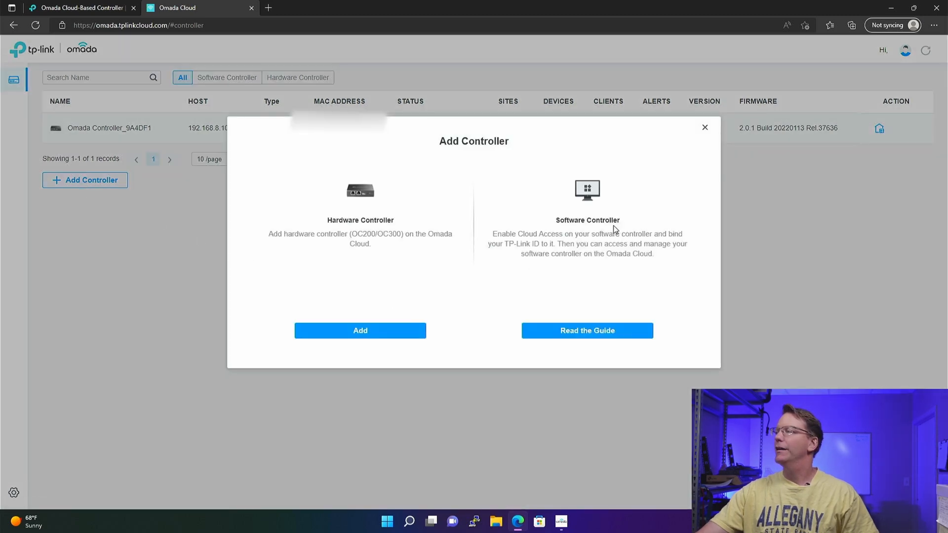
mouse_move(695, 167)
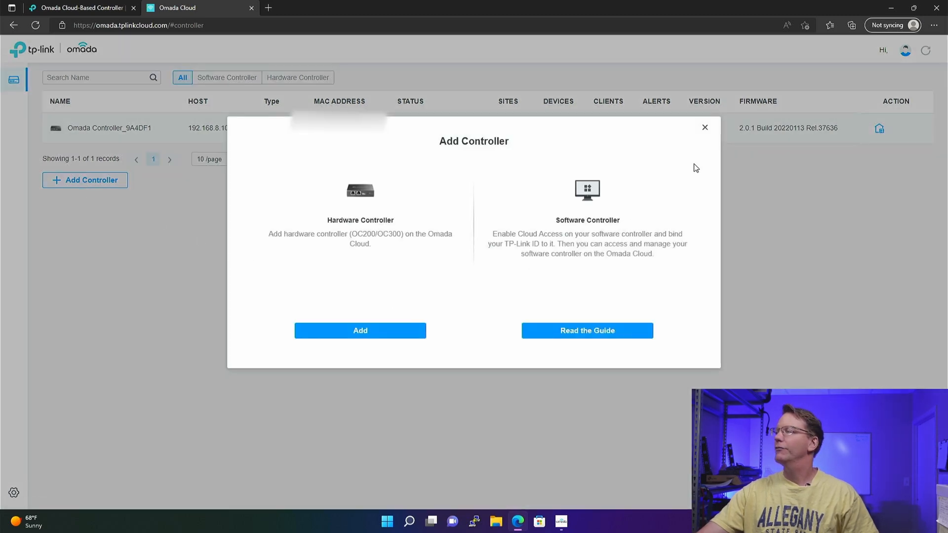
click(705, 128)
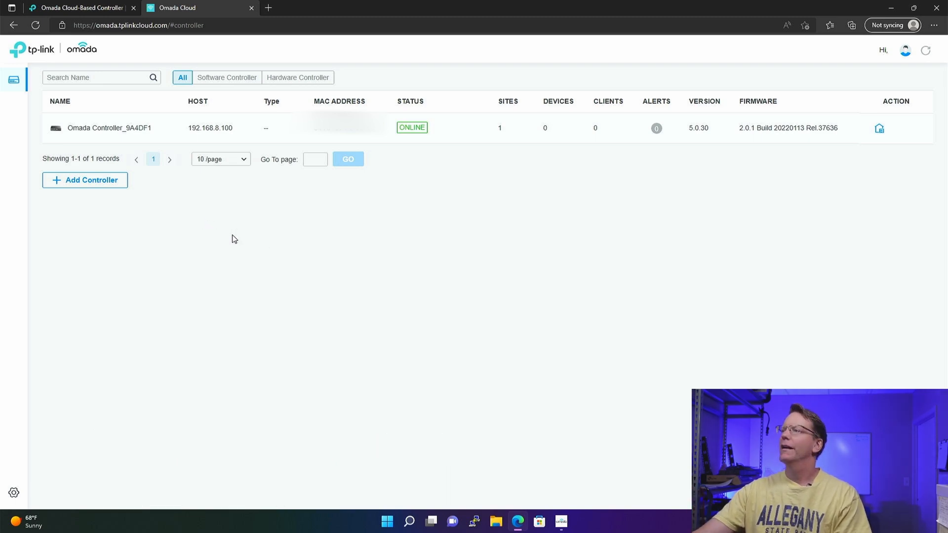
mouse_move(86, 112)
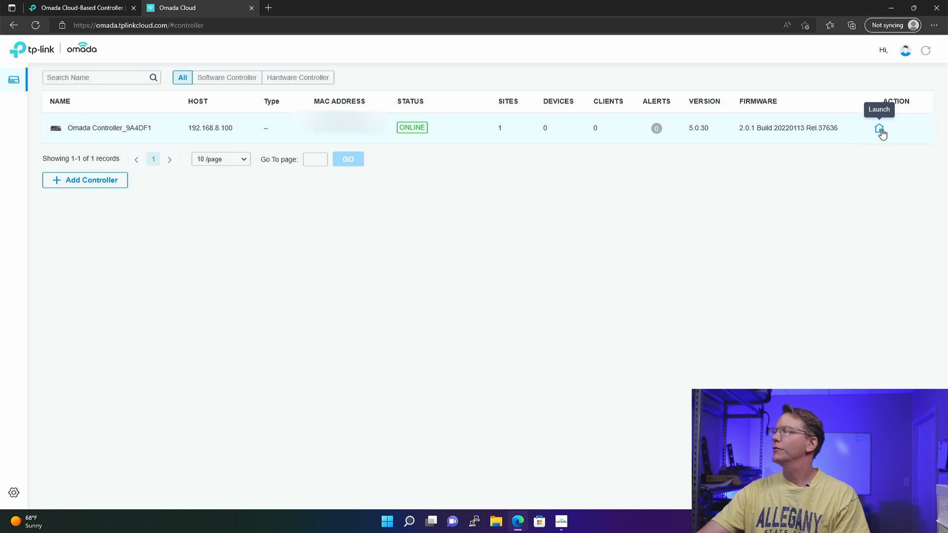
Launch the online controller's dashboard in a new tab, then return to the cloud controller list.
click(878, 131)
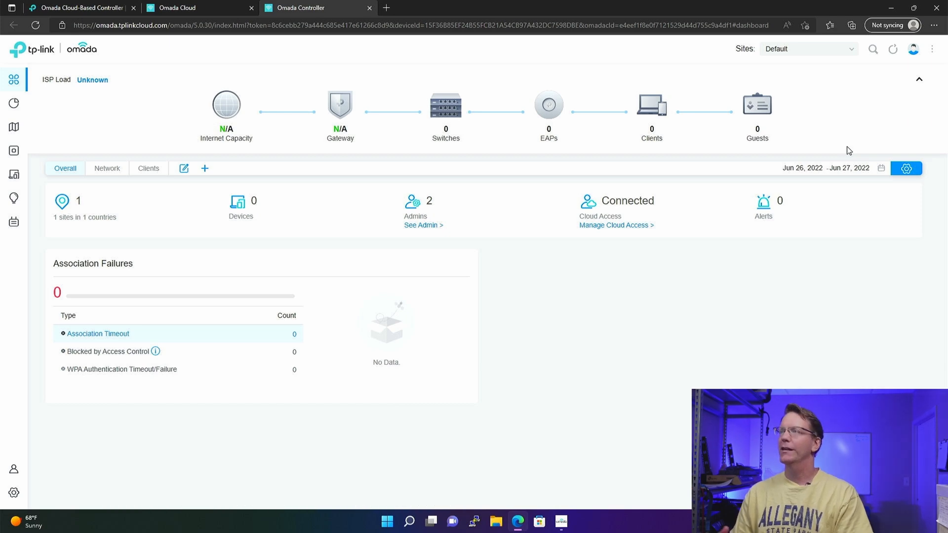
click(178, 8)
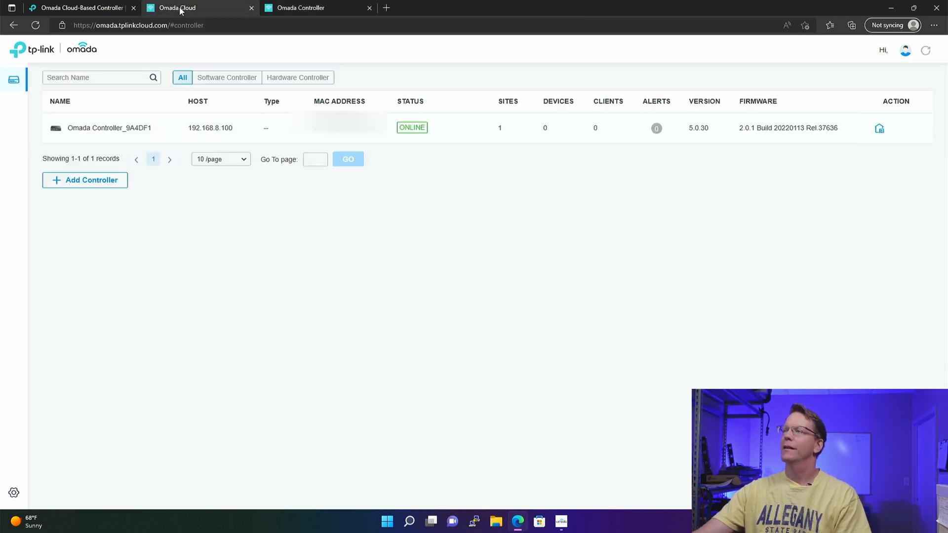
mouse_move(288, 240)
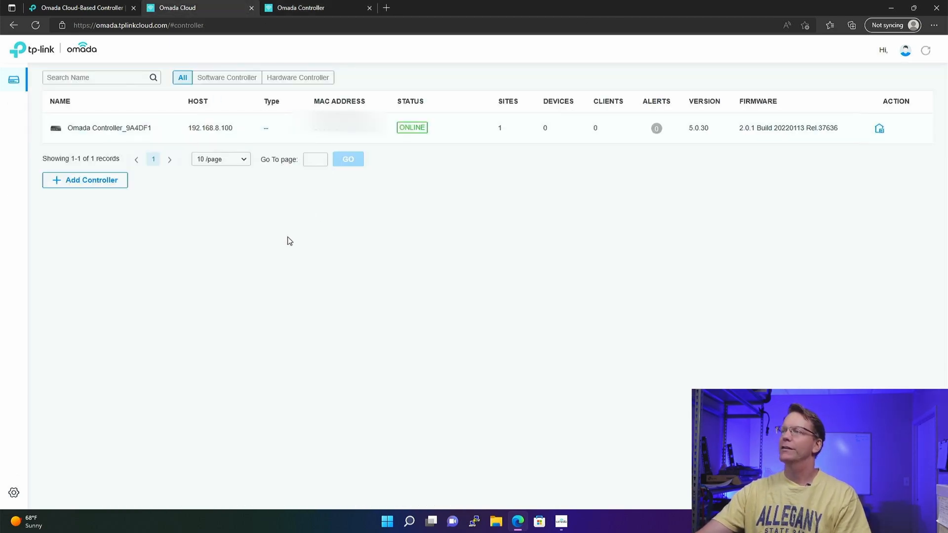